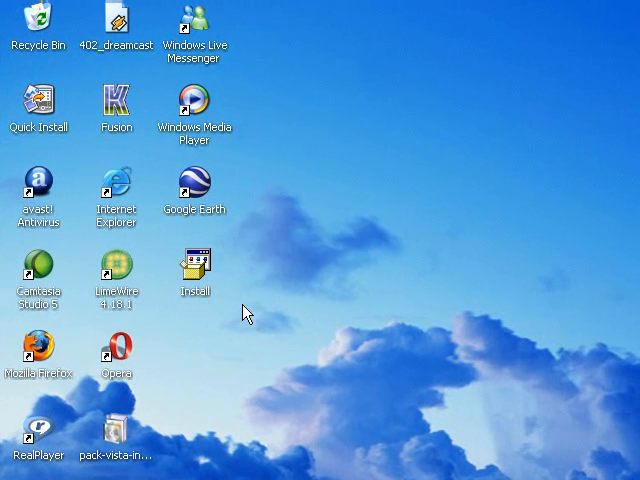
{"action": "mouse_move", "coordinate": [264, 318]}
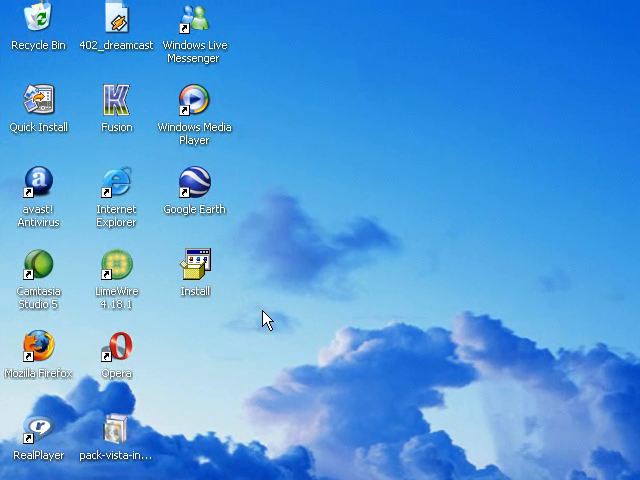
{"action": "mouse_move", "coordinate": [224, 304]}
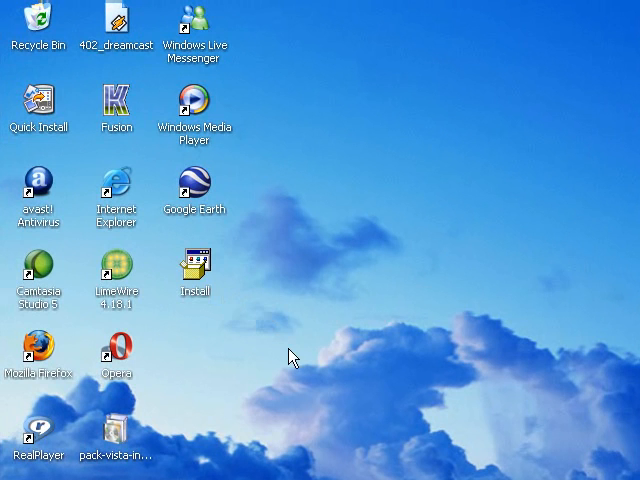
- Try the existing installer on the desktop and decline installing 'dummy'
{"action": "left_click", "coordinate": [24, 472]}
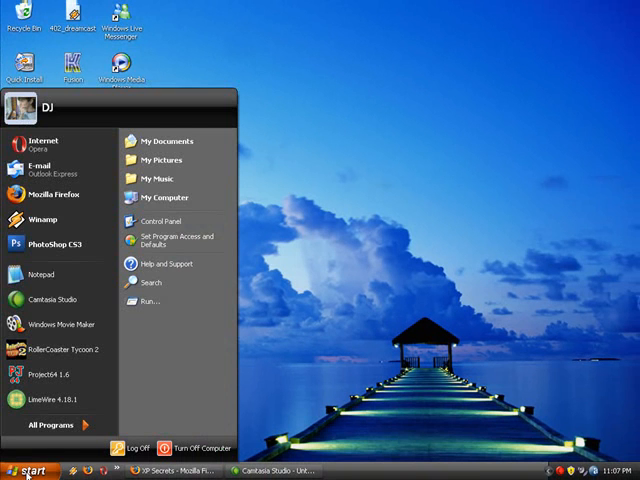
{"action": "left_click", "coordinate": [30, 470]}
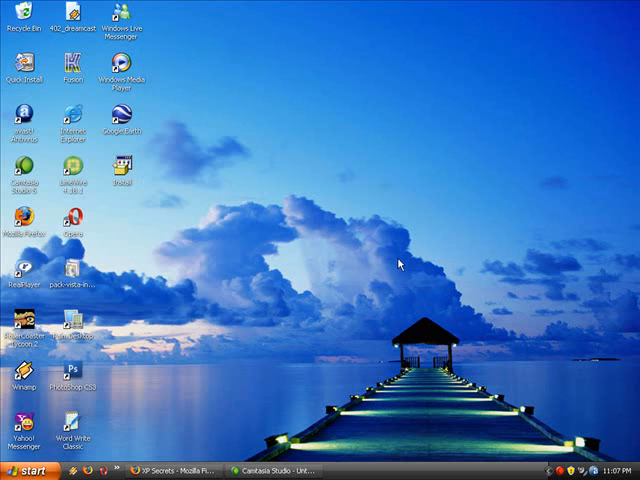
{"action": "mouse_move", "coordinate": [400, 268]}
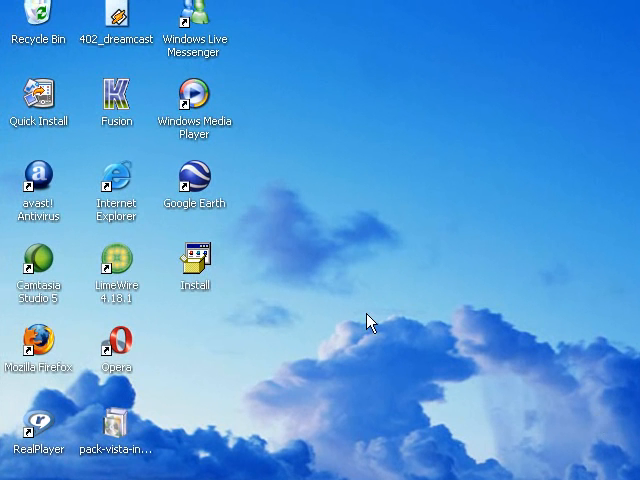
{"action": "double_click", "coordinate": [196, 258]}
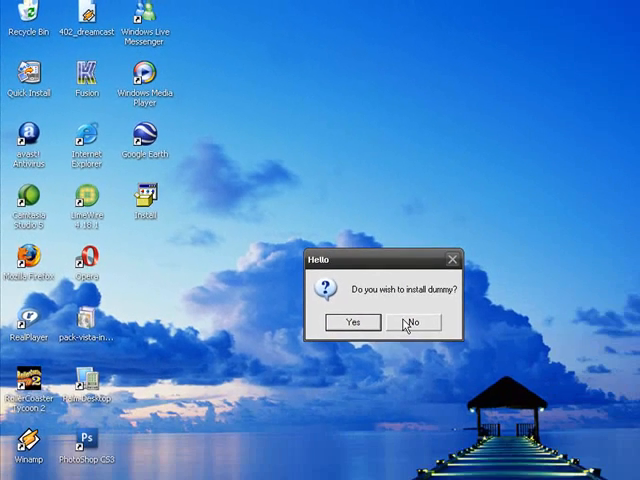
{"action": "left_click", "coordinate": [408, 322]}
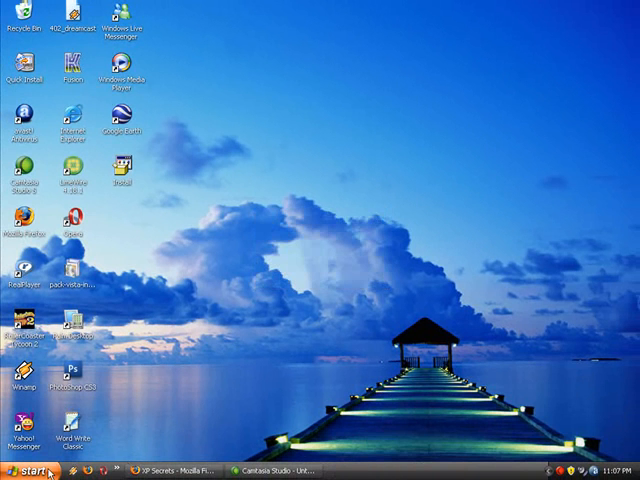
- Launch iexpress from the Start menu's Run box
{"action": "left_click", "coordinate": [24, 470]}
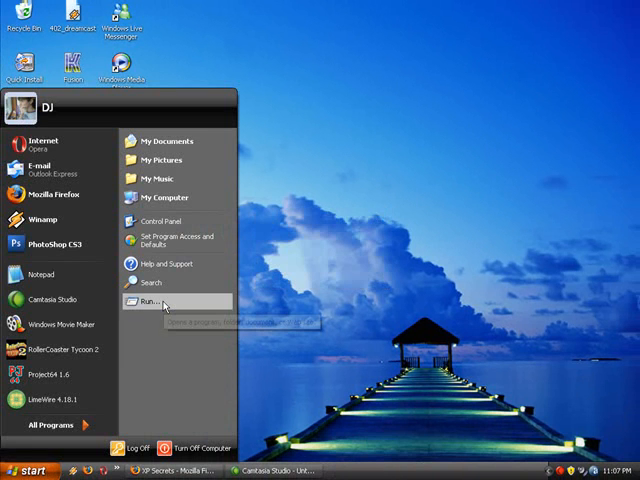
{"action": "left_click", "coordinate": [158, 300]}
{"action": "type", "text": "iexpress"}
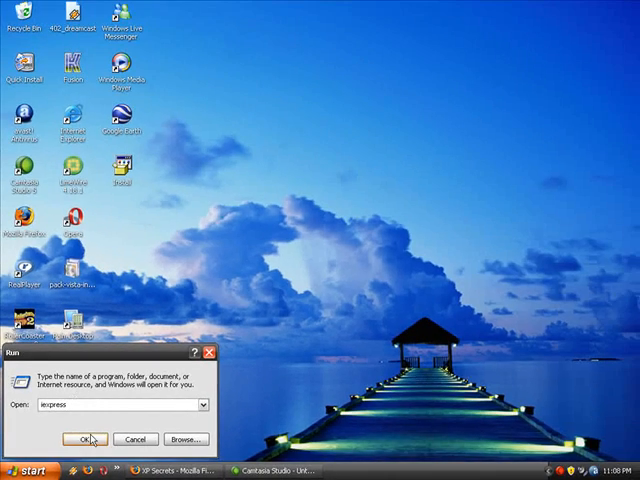
{"action": "left_click", "coordinate": [84, 440]}
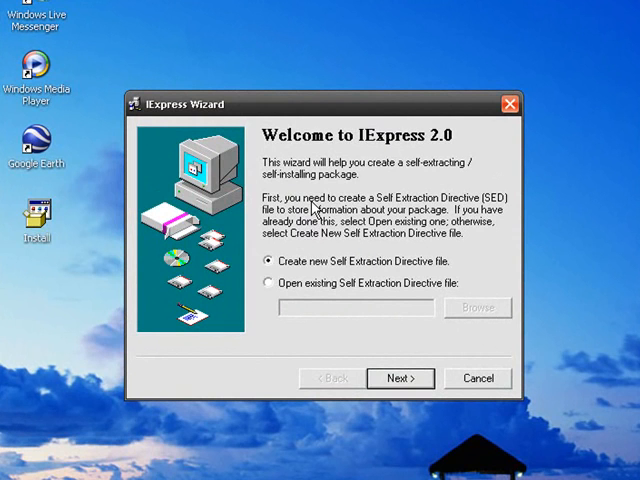
{"action": "mouse_move", "coordinate": [358, 256]}
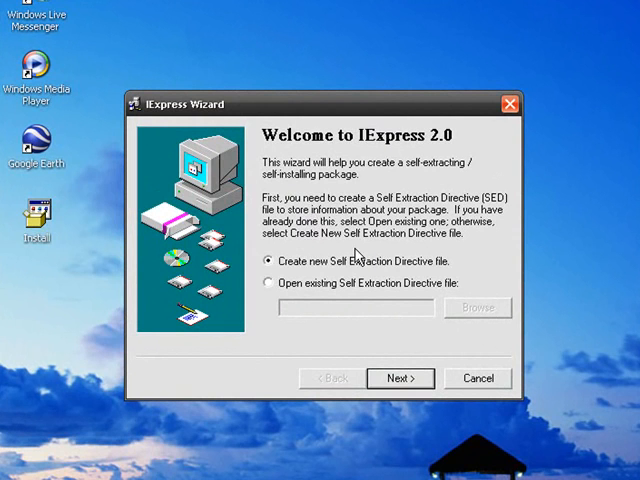
{"action": "mouse_move", "coordinate": [456, 260]}
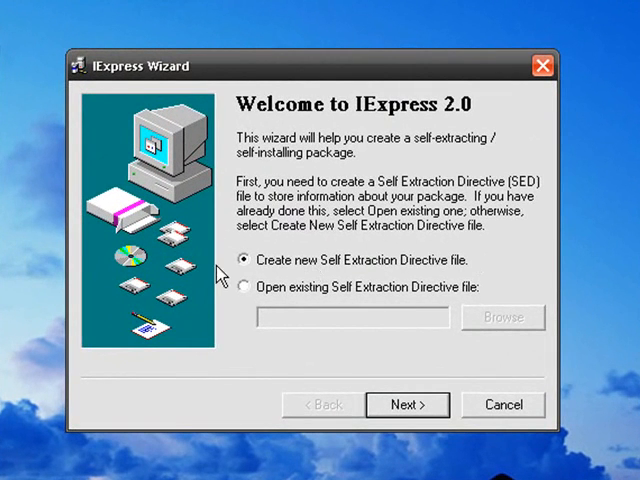
- Begin a new directive file with the purpose set to extract files only
{"action": "left_click", "coordinate": [406, 404]}
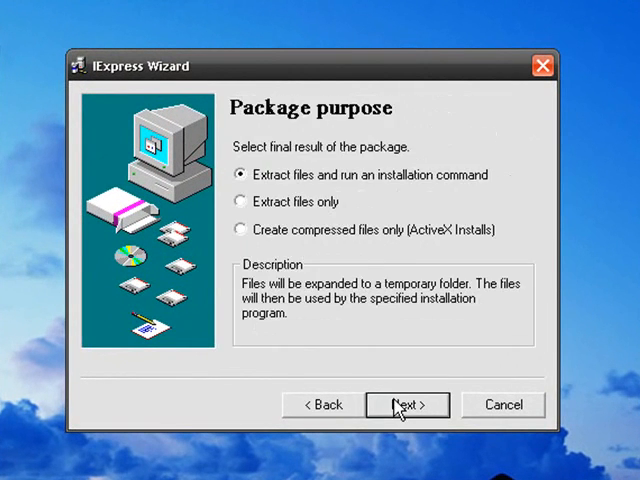
{"action": "mouse_move", "coordinate": [264, 156]}
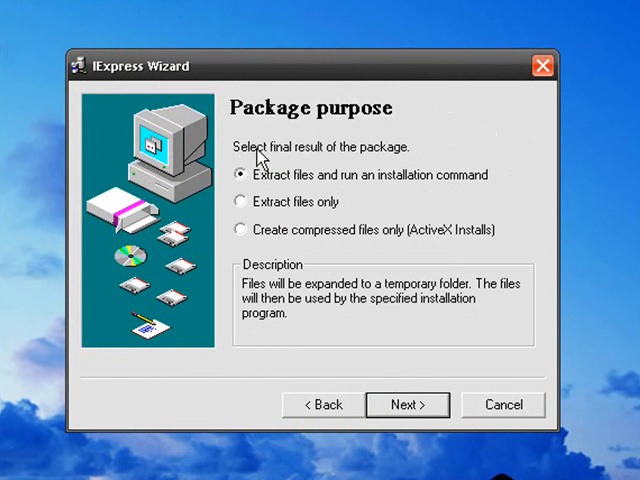
{"action": "mouse_move", "coordinate": [296, 196]}
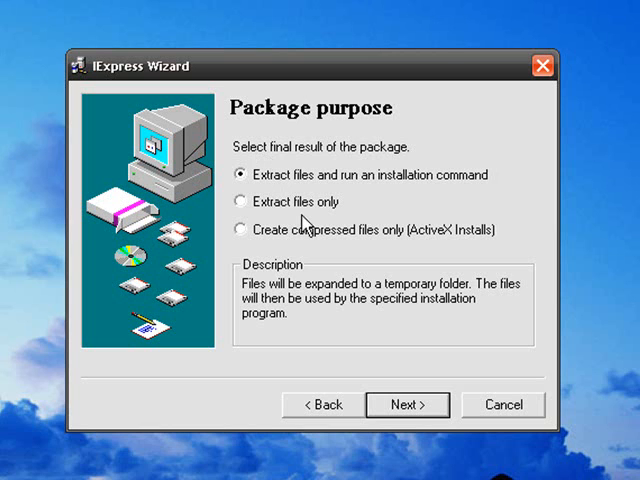
{"action": "mouse_move", "coordinate": [392, 192]}
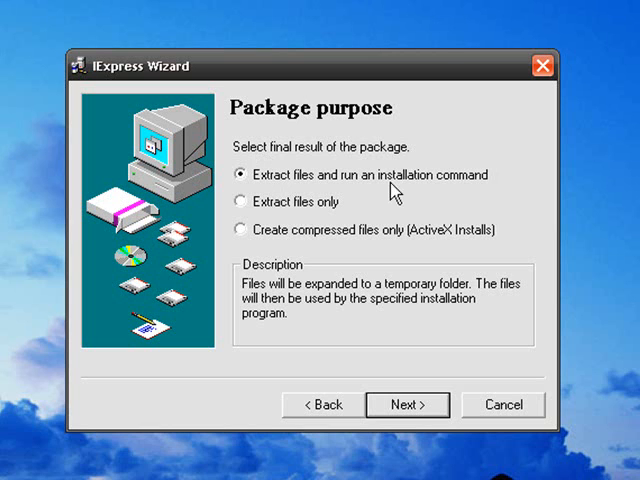
{"action": "mouse_move", "coordinate": [476, 196]}
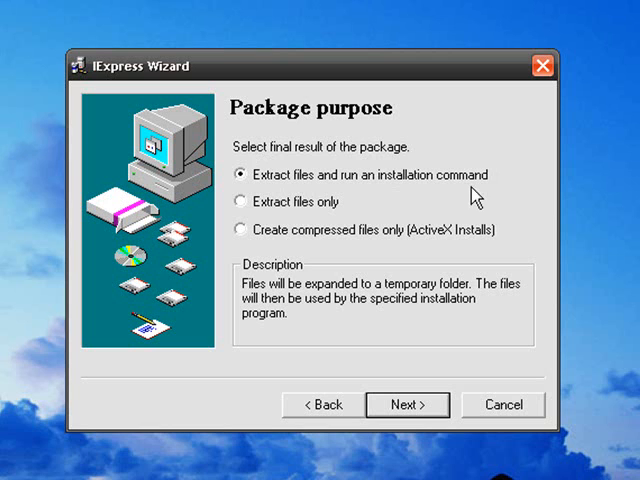
{"action": "left_click", "coordinate": [240, 200]}
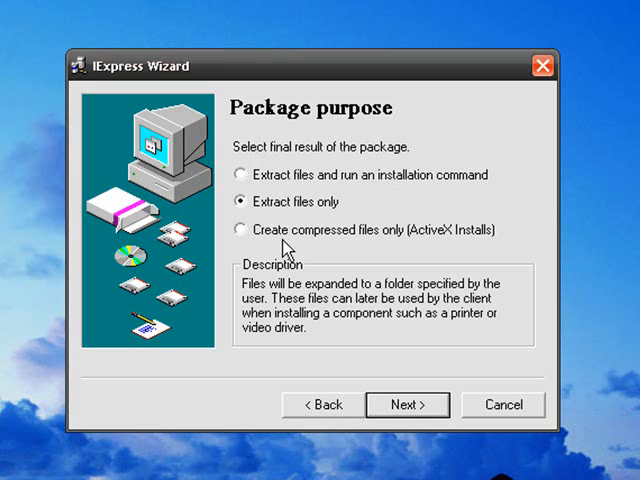
{"action": "left_click", "coordinate": [408, 404]}
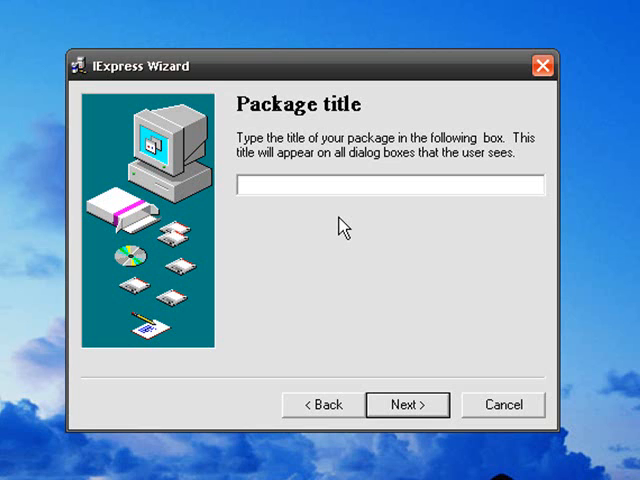
- Title the package 'Install thing' and continue to the confirmation prompt step
{"action": "type", "text": "Insta"}
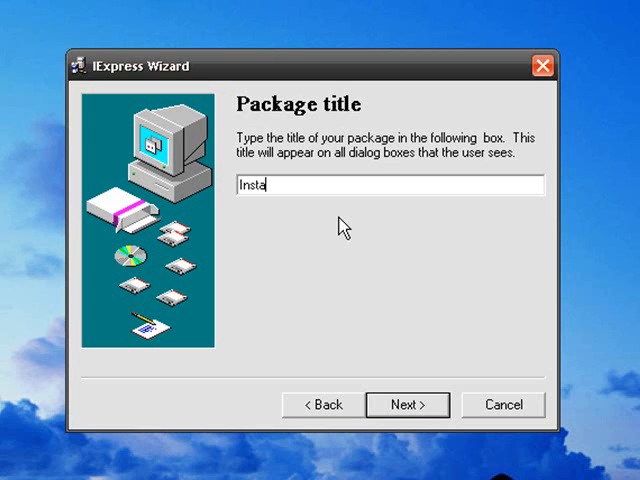
{"action": "type", "text": "ll"}
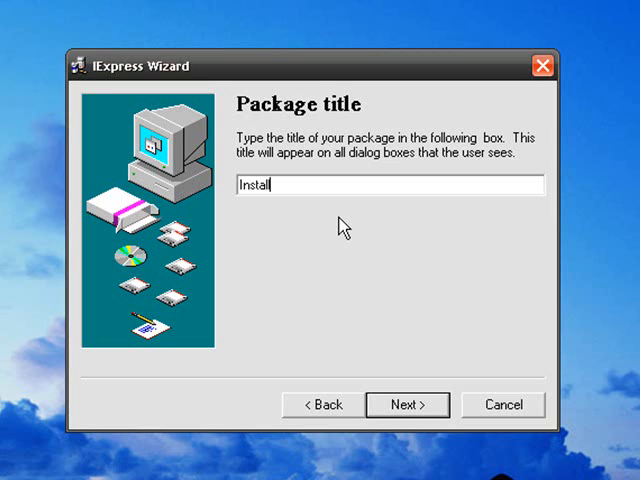
{"action": "type", "text": "thing"}
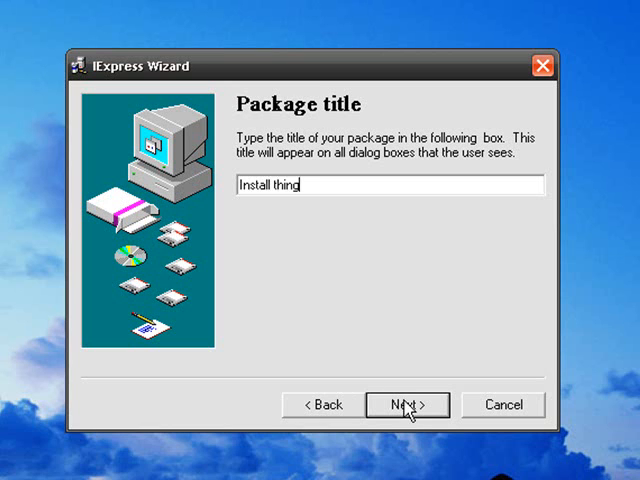
{"action": "left_click", "coordinate": [408, 404]}
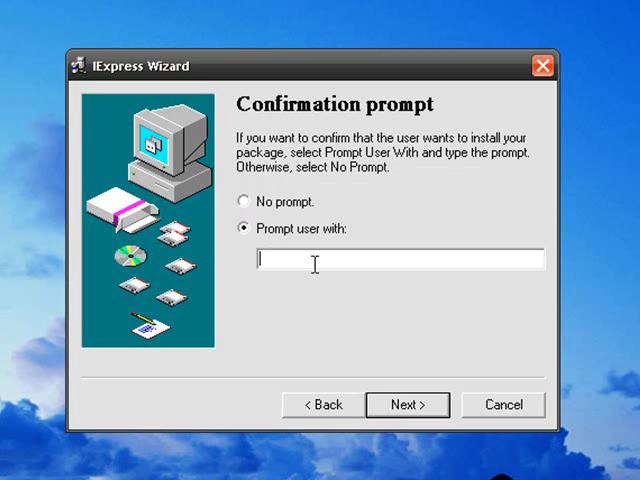
- Set the confirmation prompt to 'hello, jimmy do u wish to install this stupid stuff?' and continue
{"action": "type", "text": "hello"}
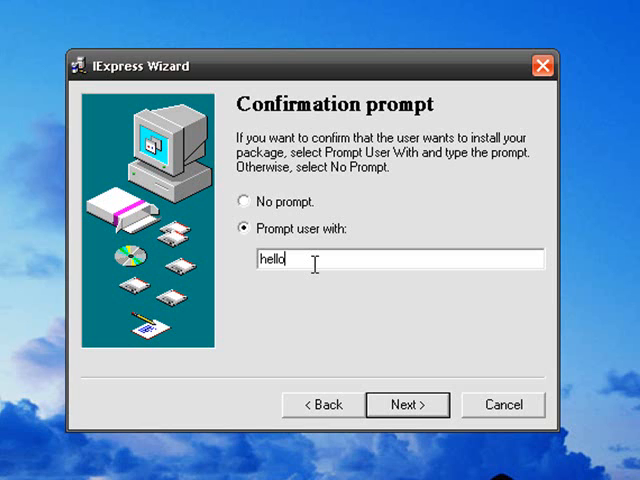
{"action": "type", "text": ", jimmy d"}
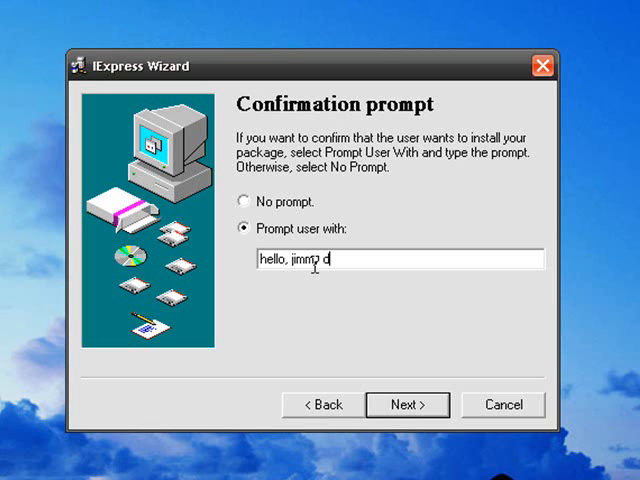
{"action": "type", "text": "o u wiht"}
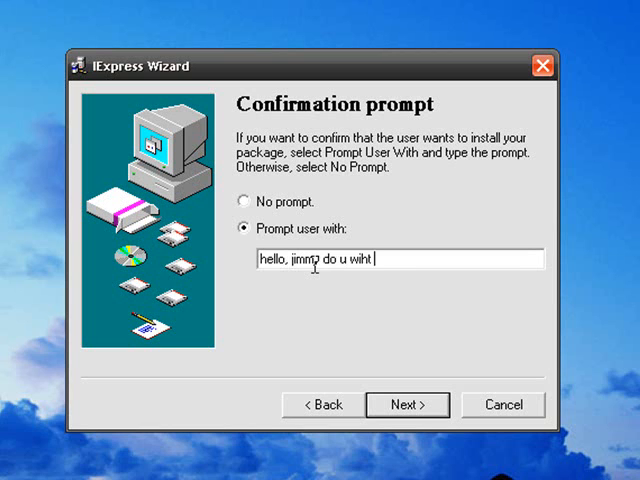
{"action": "type", "text": "wish"}
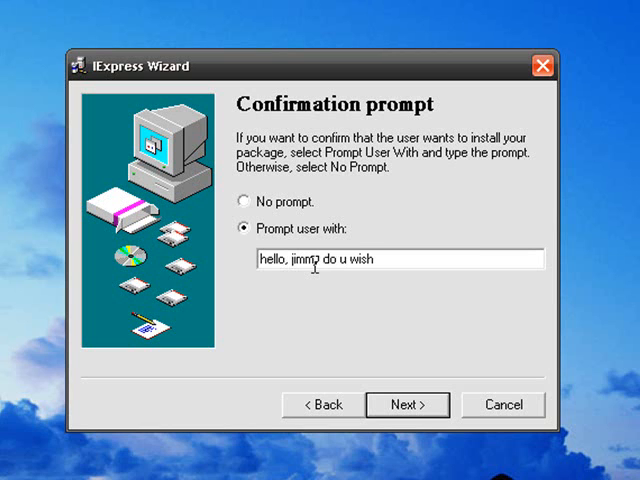
{"action": "type", "text": "t"}
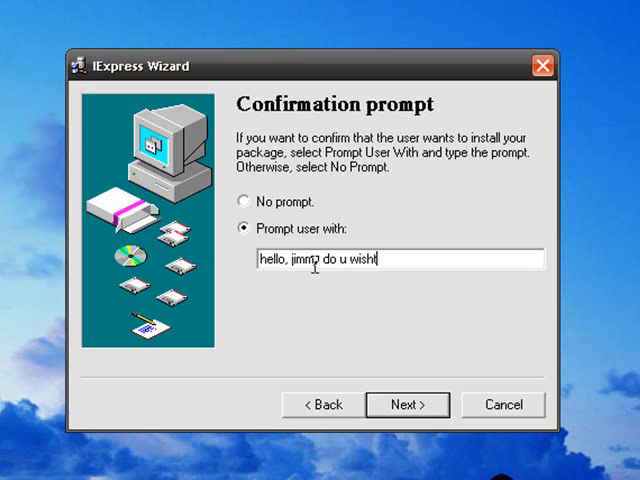
{"action": "type", "text": "o"}
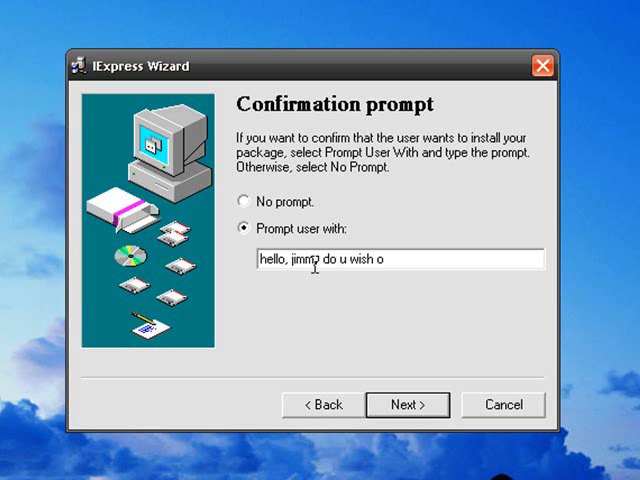
{"action": "type", "text": "to ins"}
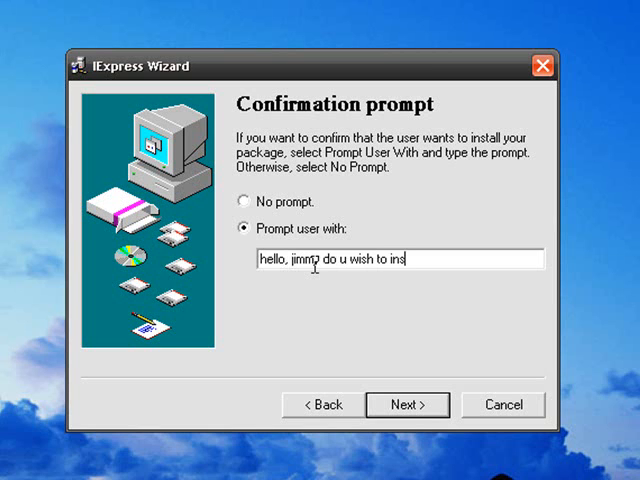
{"action": "type", "text": "tall thins"}
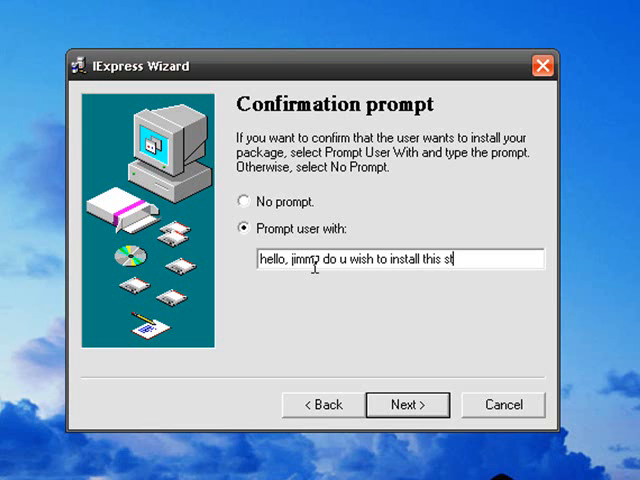
{"action": "type", "text": "u"}
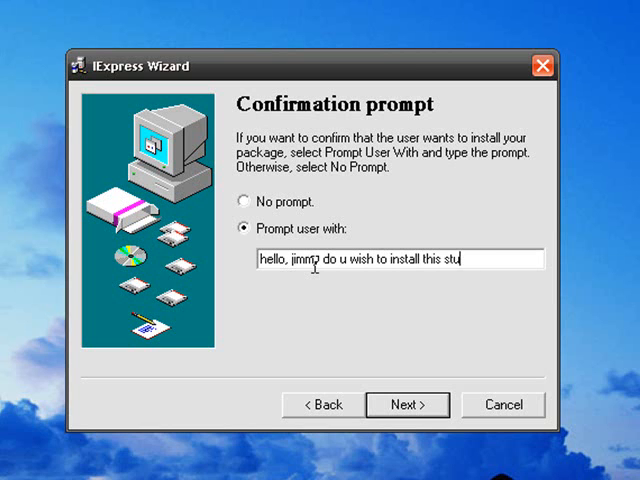
{"action": "type", "text": "pid stuff?"}
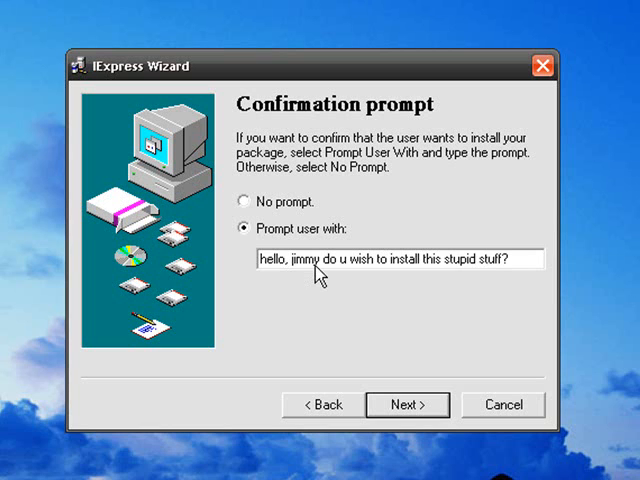
{"action": "left_click", "coordinate": [408, 404]}
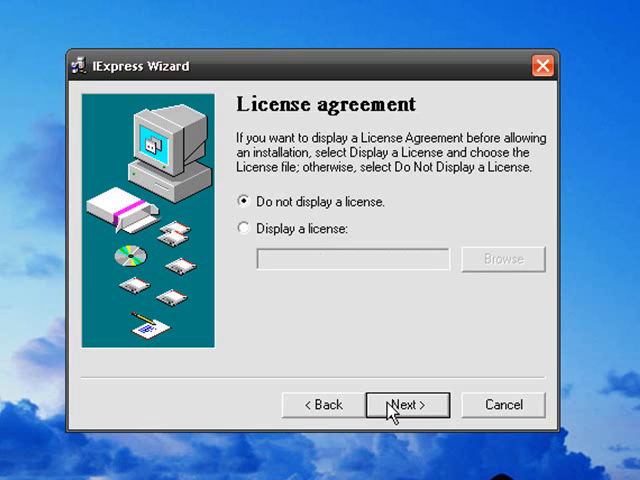
{"action": "mouse_move", "coordinate": [272, 200]}
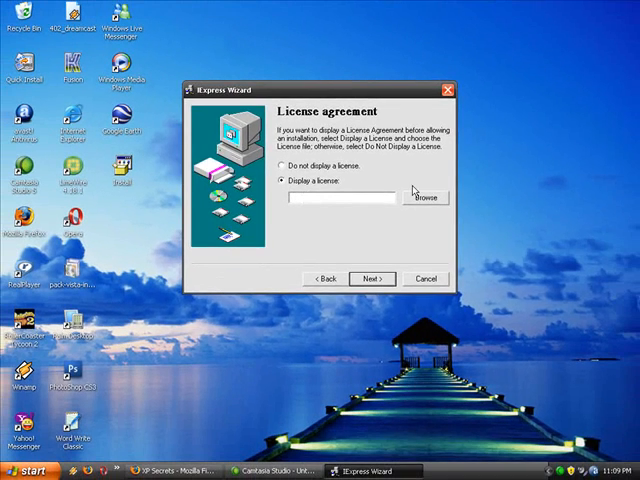
- Choose the 'Display a license' option on the license agreement page
{"action": "left_click", "coordinate": [424, 196]}
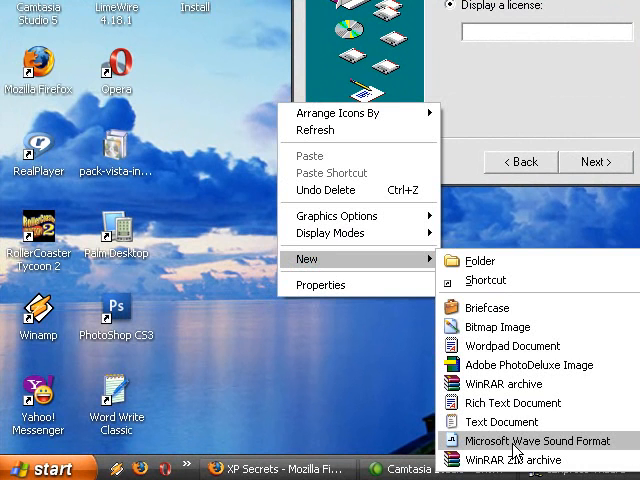
- Create a desktop text document named 'agreement' and open it in Notepad
{"action": "left_click", "coordinate": [502, 420]}
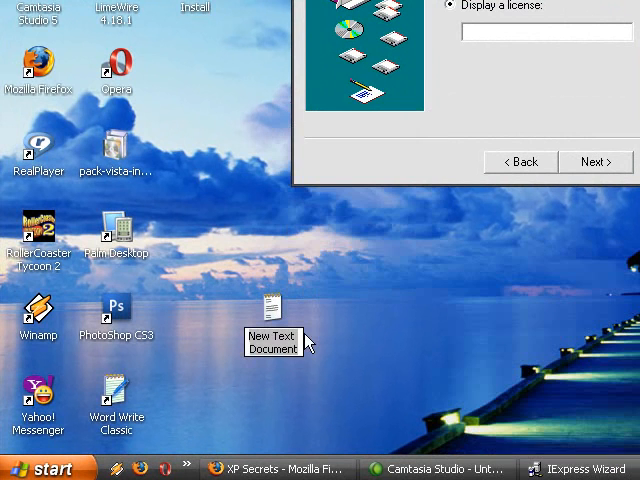
{"action": "type", "text": "afl"}
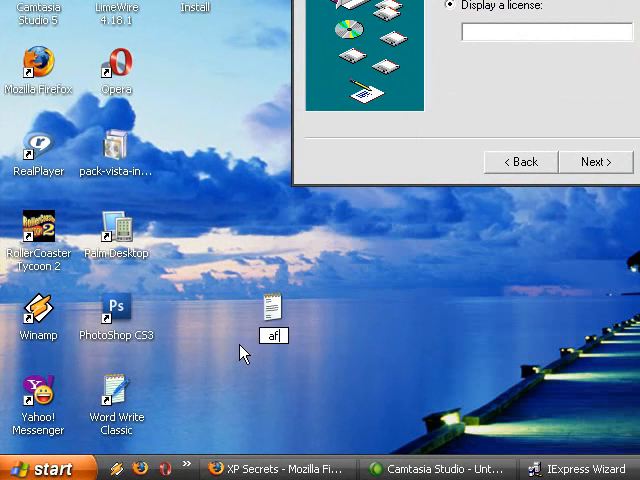
{"action": "type", "text": "agreement"}
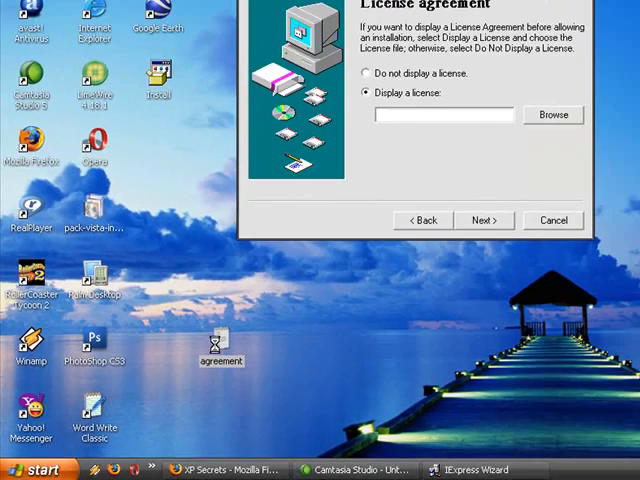
{"action": "double_click", "coordinate": [220, 356]}
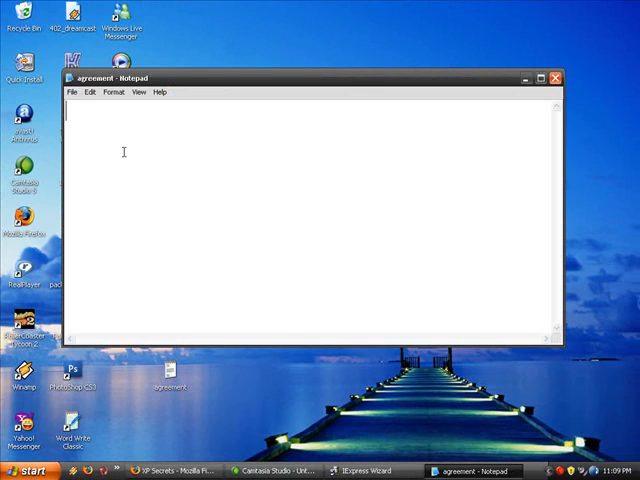
- Write the mock license question asking whether the user agrees to install this dumb crap
{"action": "type", "text": "do u agree to in"}
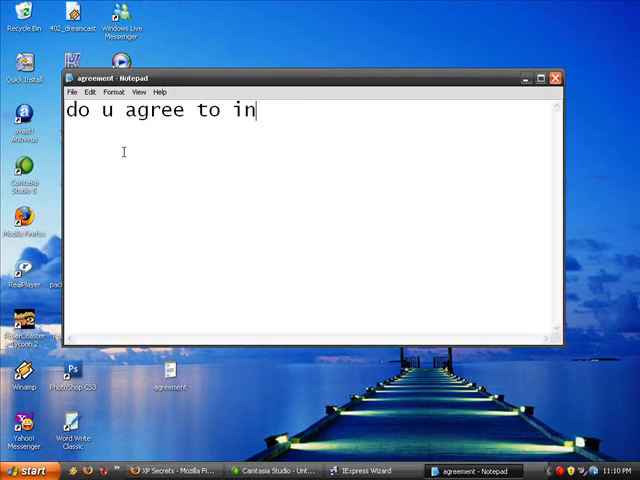
{"action": "type", "text": "stall ti"}
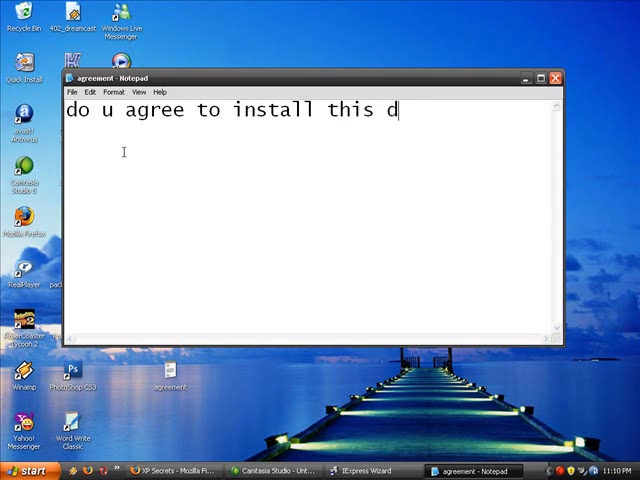
{"action": "type", "text": "umb"}
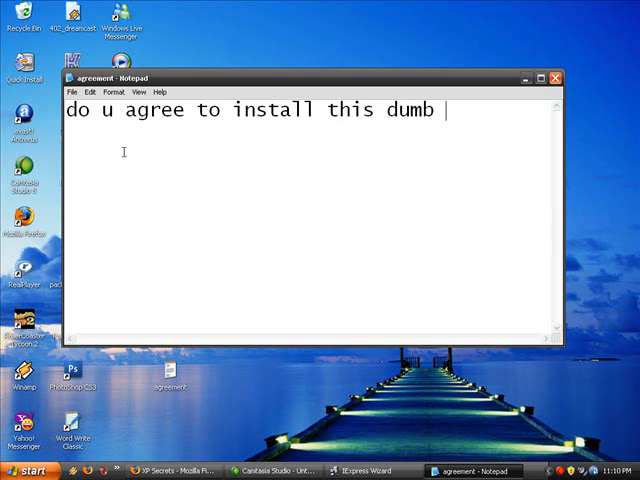
{"action": "type", "text": "crap"}
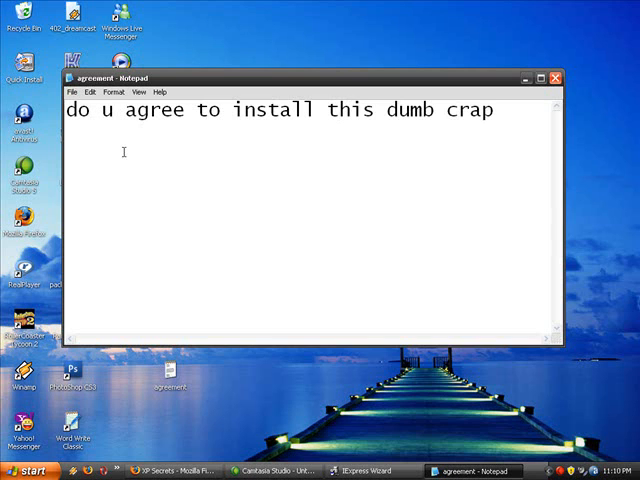
{"action": "type", "text": "?"}
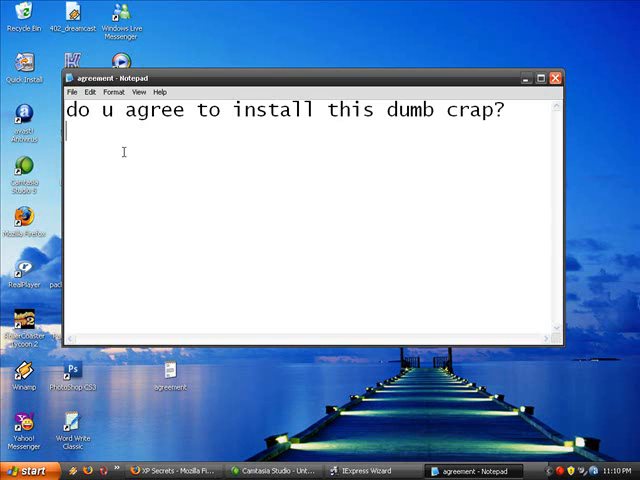
{"action": "type", "text": "this is p"}
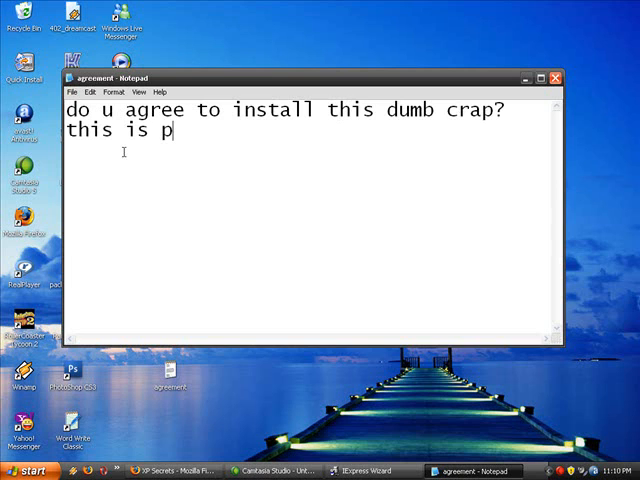
- Finish the text with 'protected by microhard inc.' and save the agreement file
{"action": "type", "text": "rotected"}
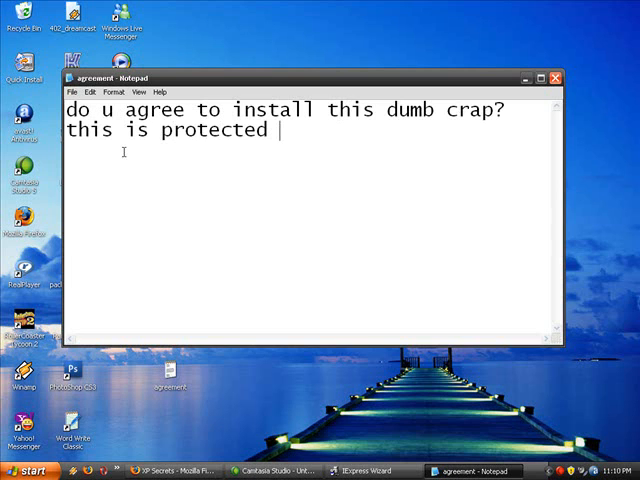
{"action": "type", "text": "by"}
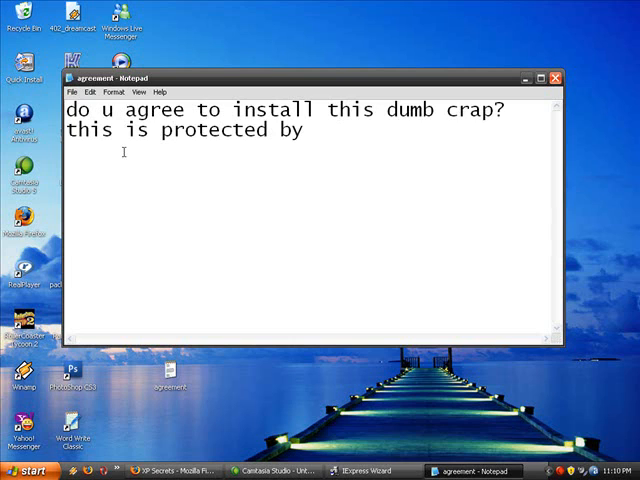
{"action": "type", "text": "micros"}
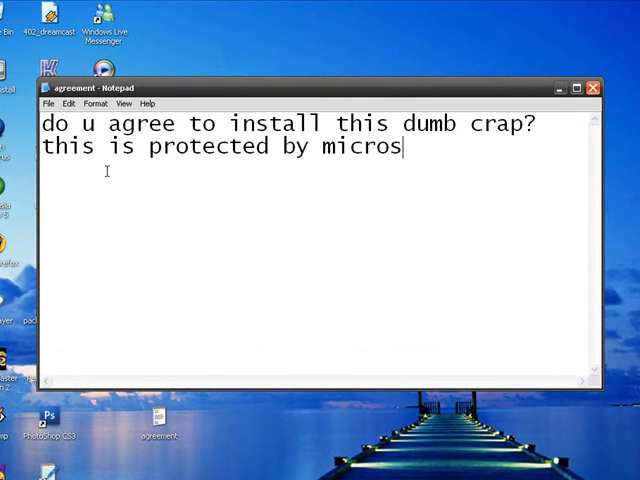
{"action": "type", "text": "hard"}
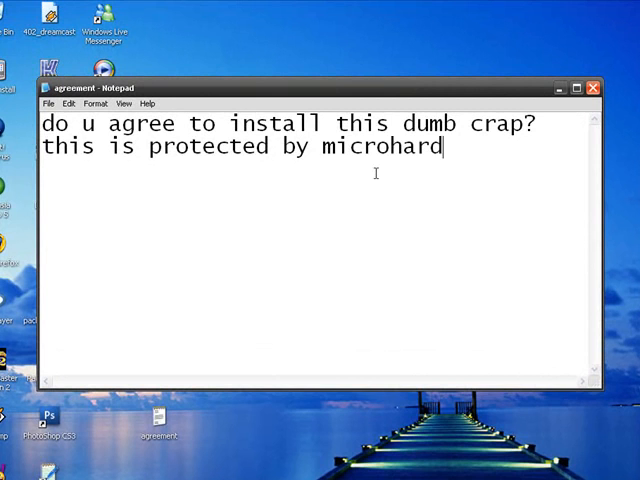
{"action": "type", "text": "inc."}
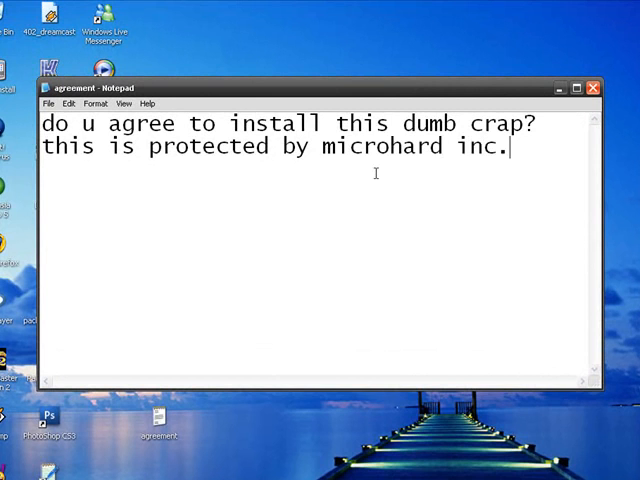
{"action": "left_click", "coordinate": [44, 104]}
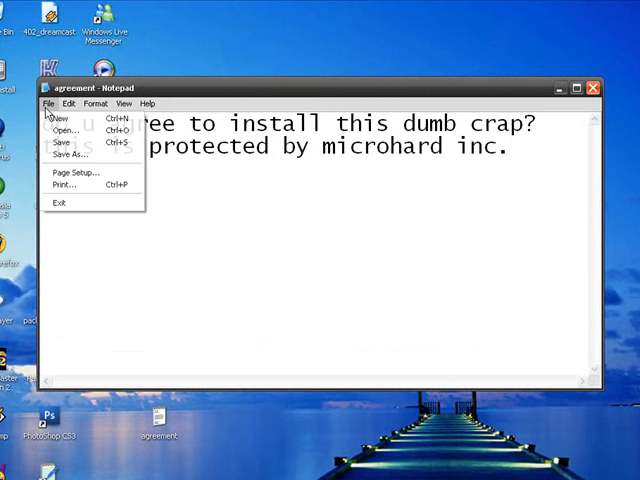
{"action": "left_click", "coordinate": [48, 104]}
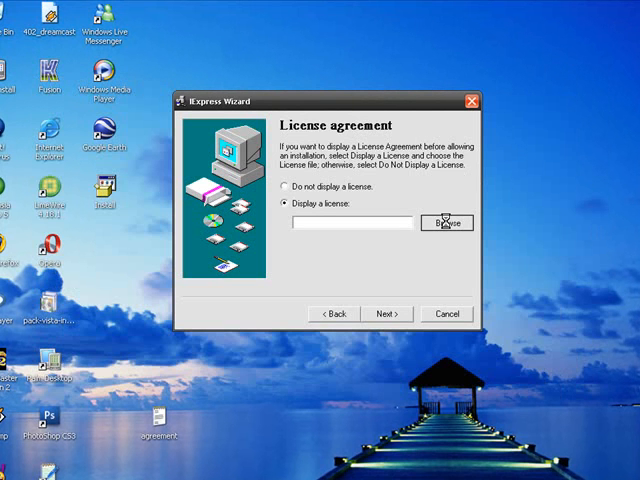
- Pick the agreement file as the displayed license and continue to packaged files
{"action": "left_click", "coordinate": [448, 220]}
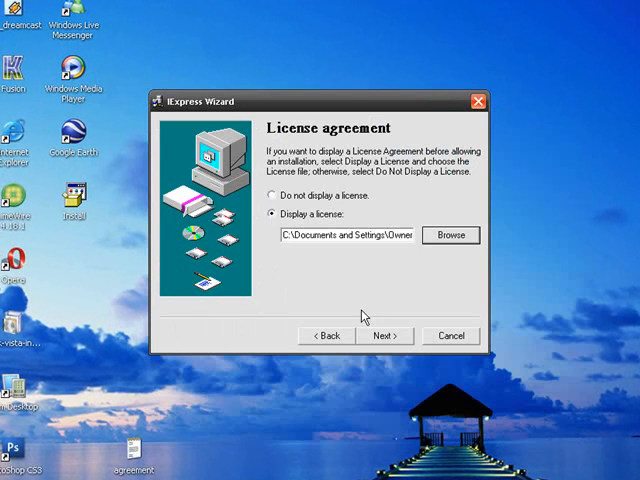
{"action": "left_click", "coordinate": [384, 336]}
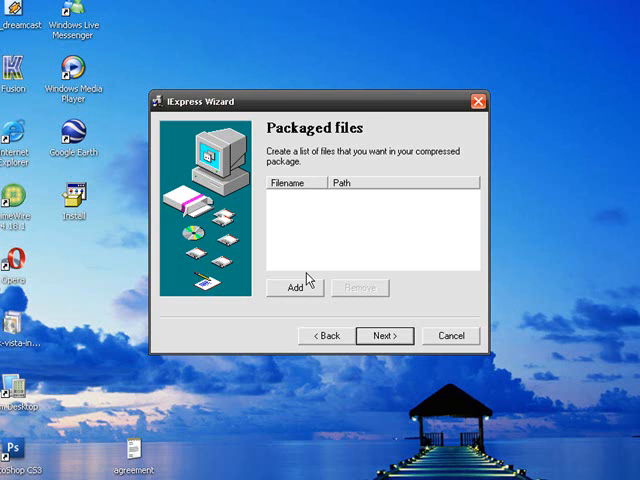
- Add ZuneDesktopTheme and YP Logo.png from My Documents > My Downloads to the package
{"action": "left_click", "coordinate": [294, 288]}
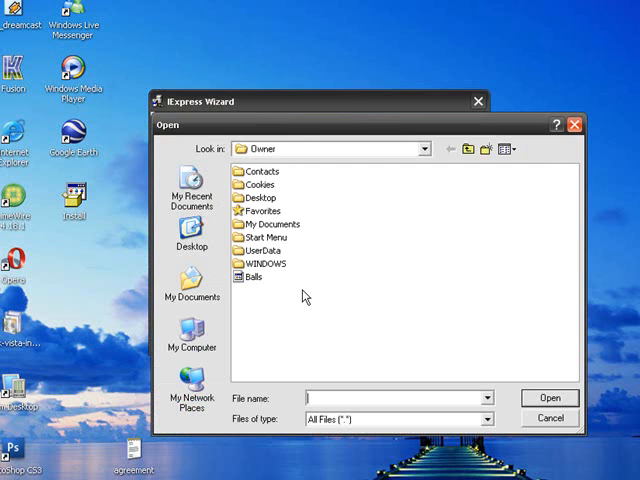
{"action": "left_click", "coordinate": [190, 290]}
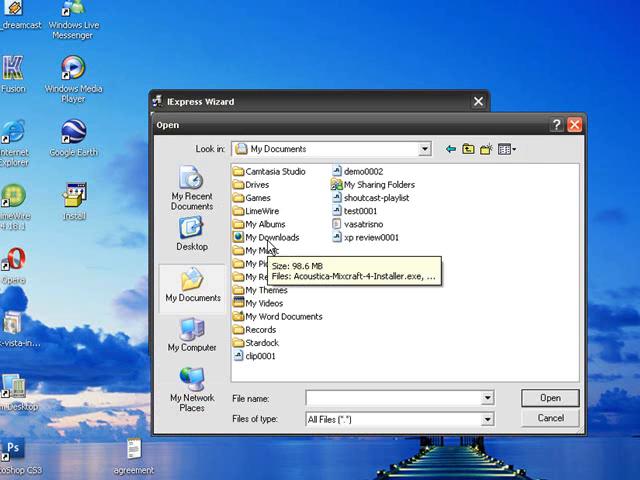
{"action": "double_click", "coordinate": [270, 236]}
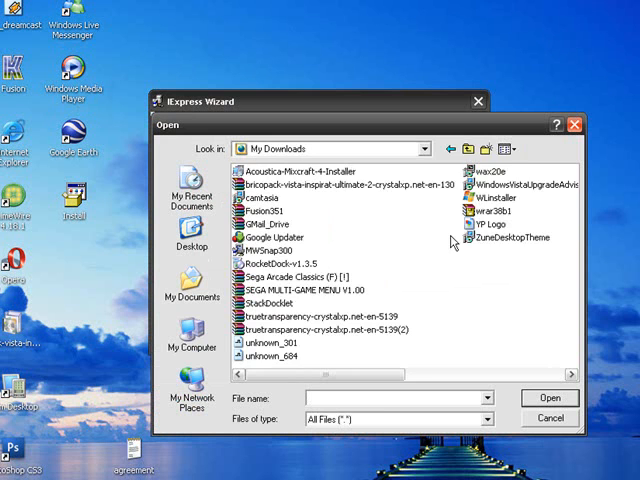
{"action": "left_click", "coordinate": [548, 398]}
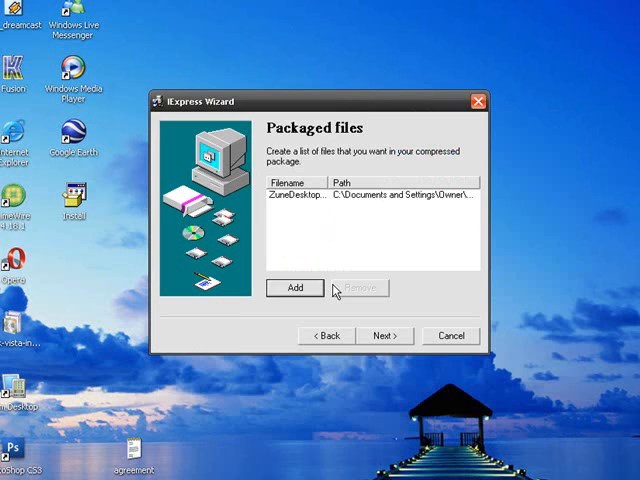
{"action": "left_click", "coordinate": [294, 288]}
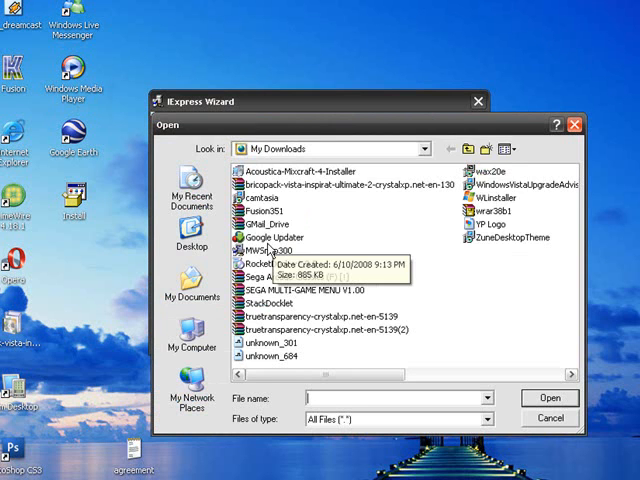
{"action": "mouse_move", "coordinate": [268, 198]}
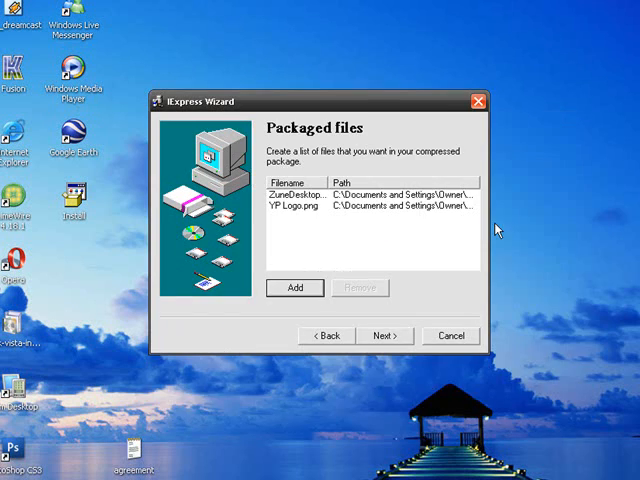
- Continue past the file list keeping the Default (recommended) window display
{"action": "left_click", "coordinate": [384, 336]}
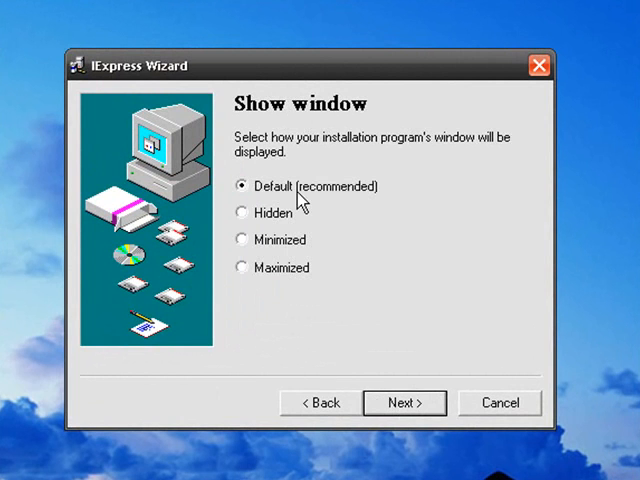
{"action": "left_click", "coordinate": [404, 402]}
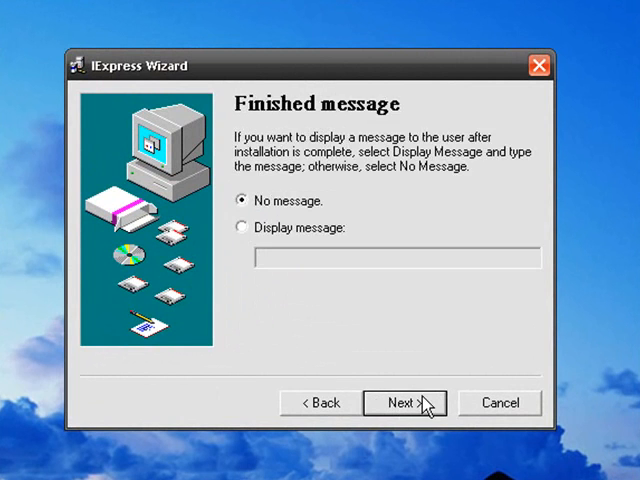
- Enable a finish message reading 'yeah! u installed our worthless software!'
{"action": "left_click", "coordinate": [240, 228]}
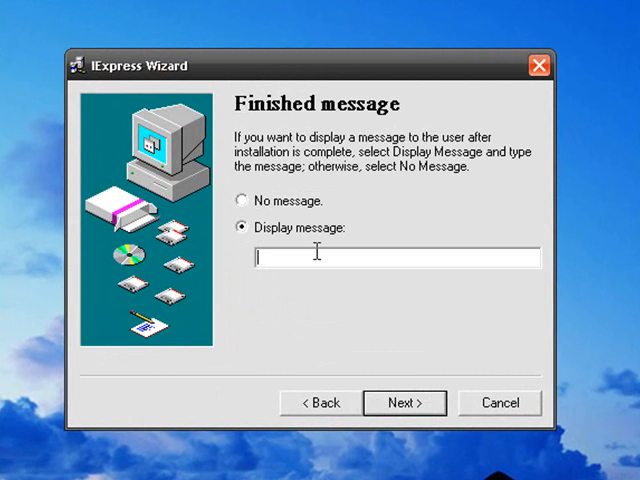
{"action": "type", "text": "yeah! u"}
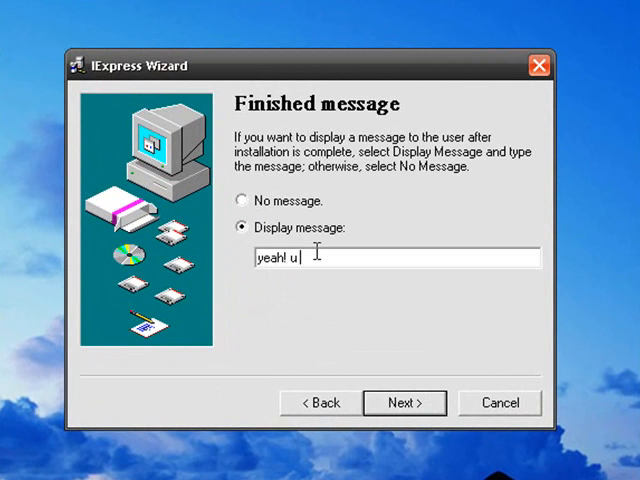
{"action": "type", "text": "installed"}
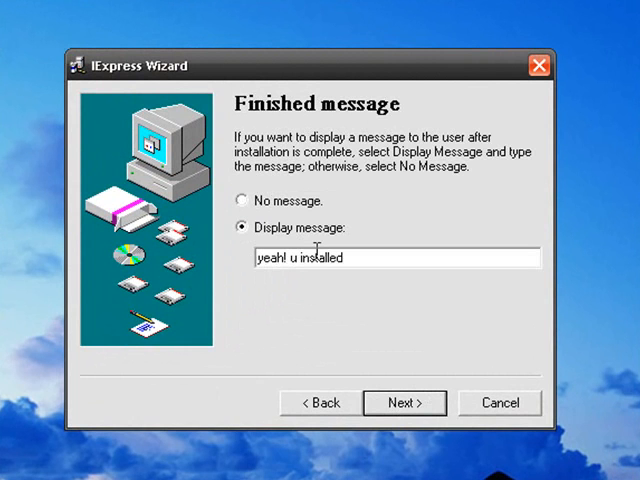
{"action": "type", "text": "our wor"}
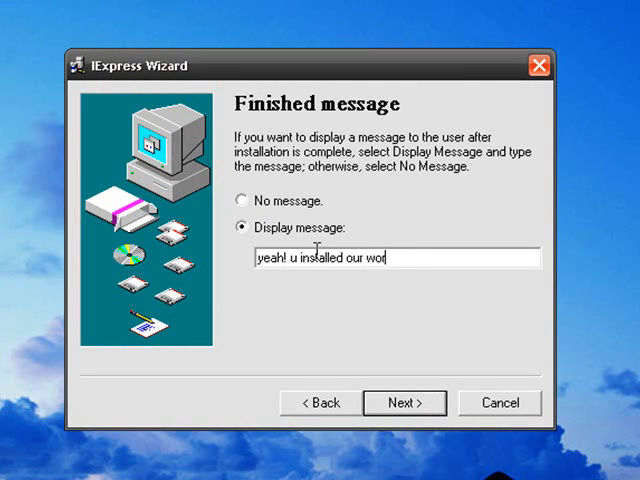
{"action": "type", "text": "hless"}
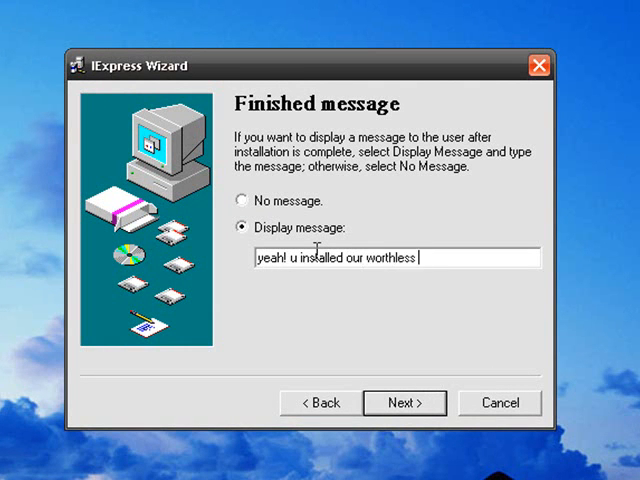
{"action": "type", "text": "soft"}
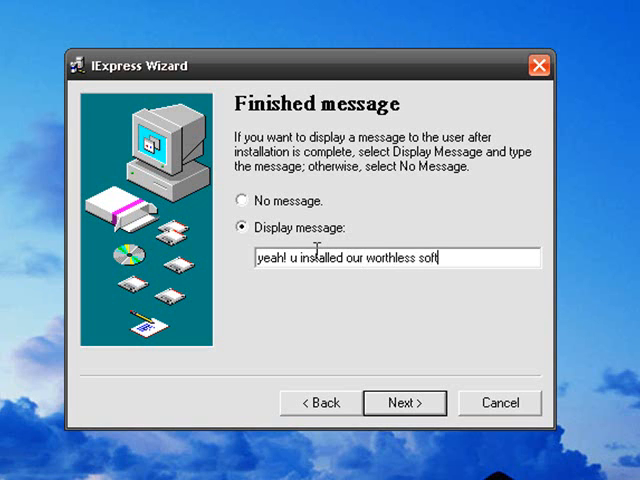
{"action": "type", "text": "ware!"}
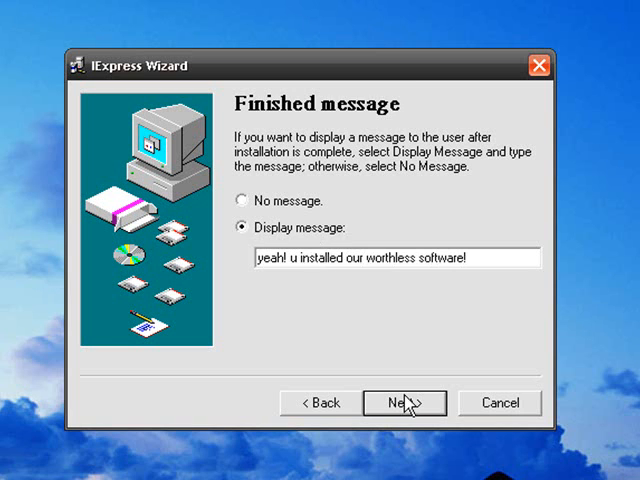
- Save the package as Install.EXE in the Desktop folder
{"action": "left_click", "coordinate": [404, 402]}
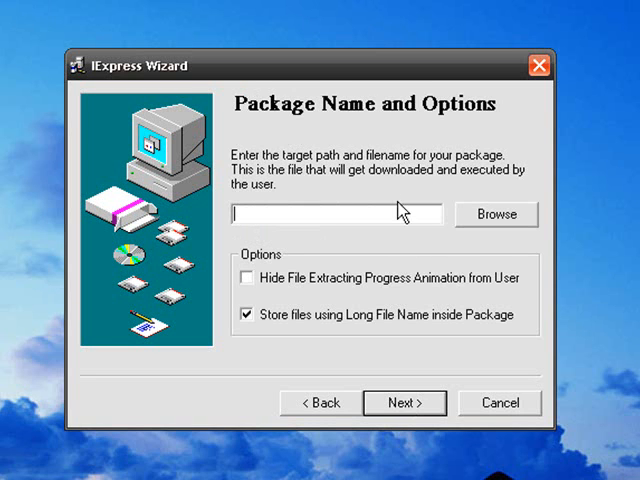
{"action": "mouse_move", "coordinate": [484, 228]}
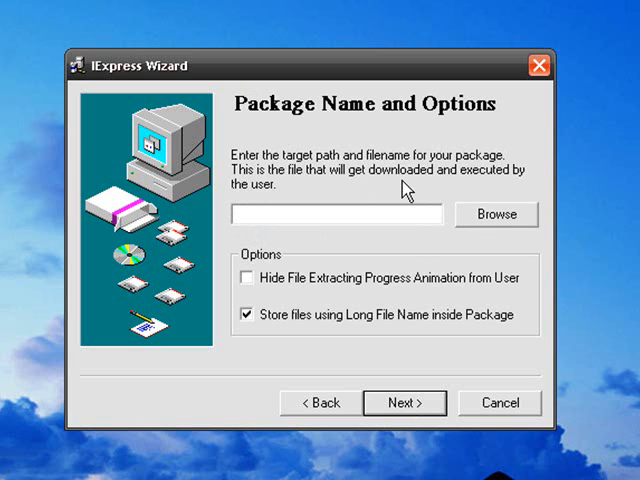
{"action": "left_click", "coordinate": [496, 214]}
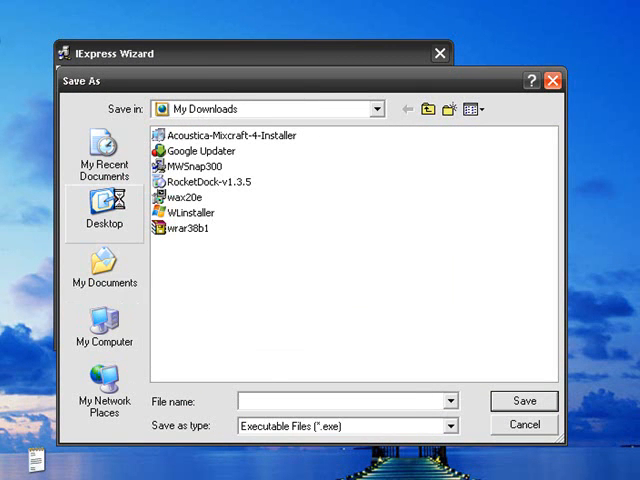
{"action": "left_click", "coordinate": [104, 216]}
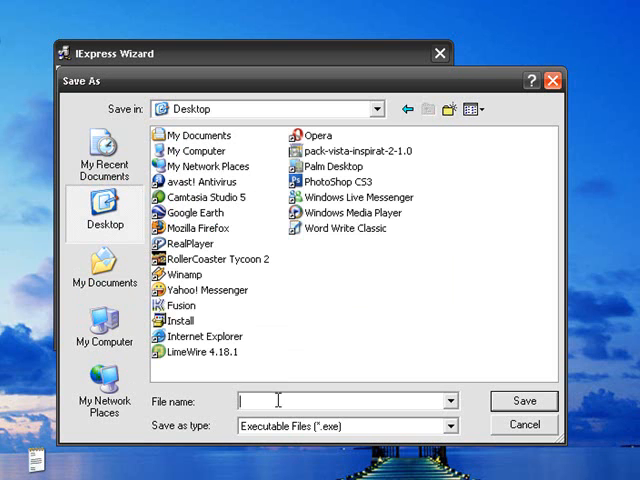
{"action": "type", "text": "Inst"}
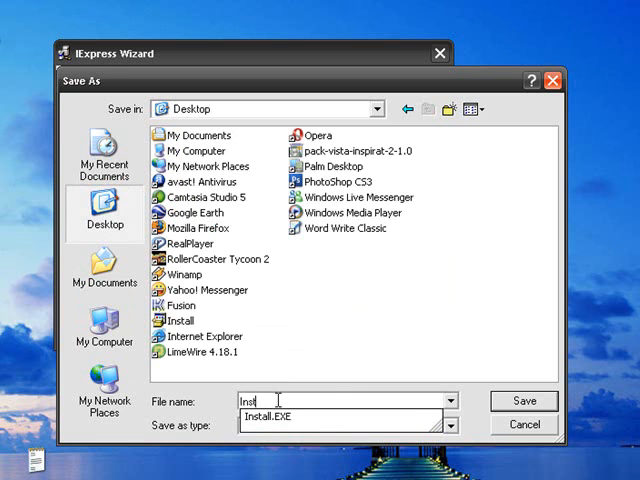
{"action": "left_click", "coordinate": [524, 400]}
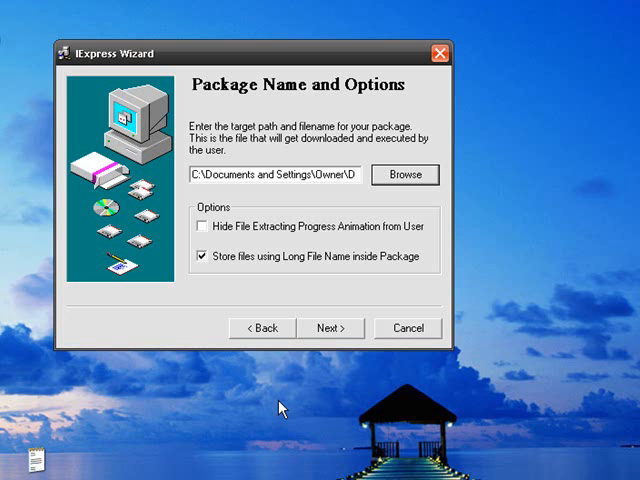
- Build the Install.EXE package and finish the wizard once creation completes
{"action": "left_click", "coordinate": [332, 328]}
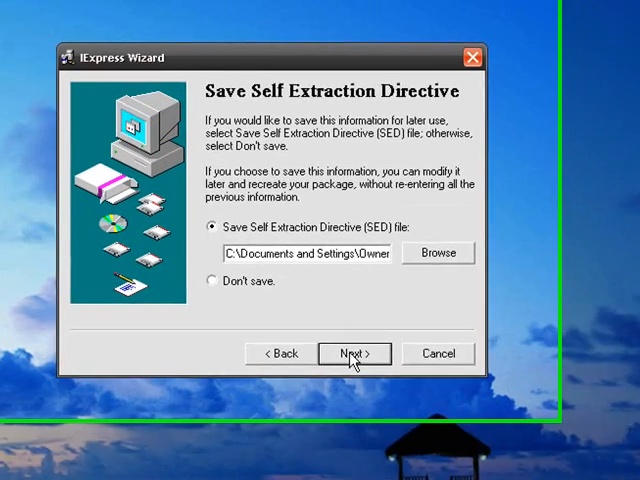
{"action": "left_click", "coordinate": [352, 352]}
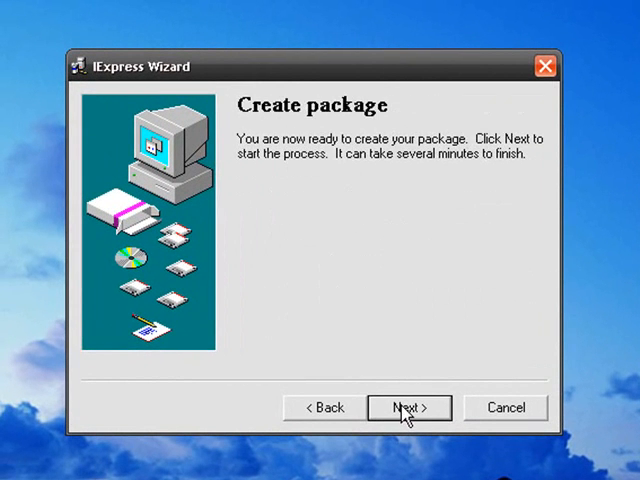
{"action": "mouse_move", "coordinate": [392, 408]}
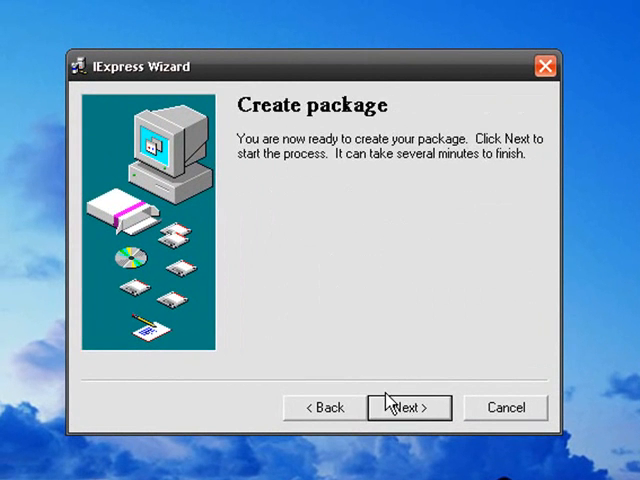
{"action": "left_click", "coordinate": [408, 408]}
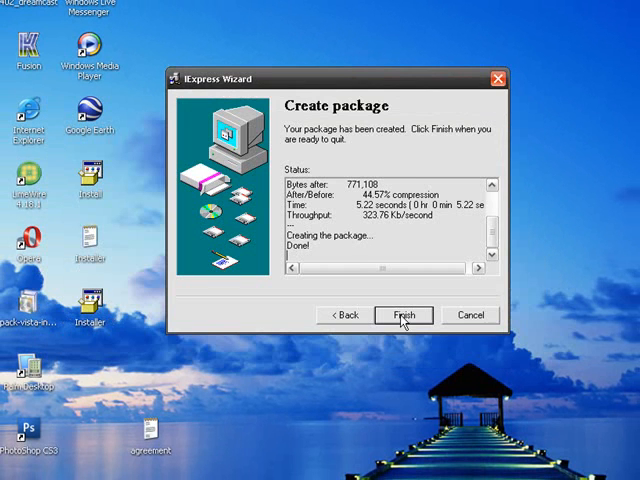
{"action": "left_click", "coordinate": [404, 316]}
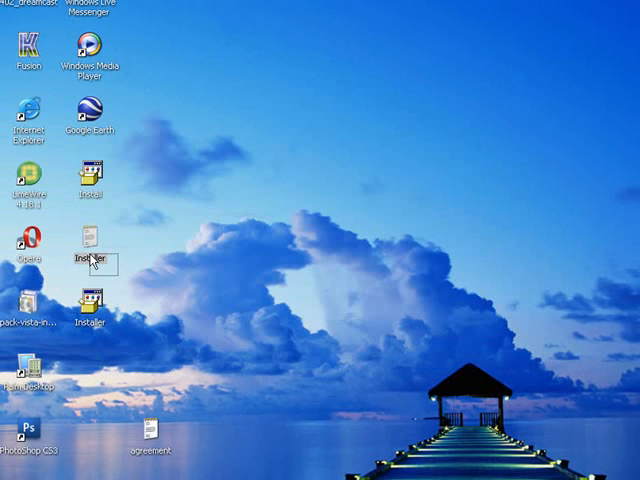
- Delete the two selected desktop files to the Recycle Bin
{"action": "right_click", "coordinate": [90, 260]}
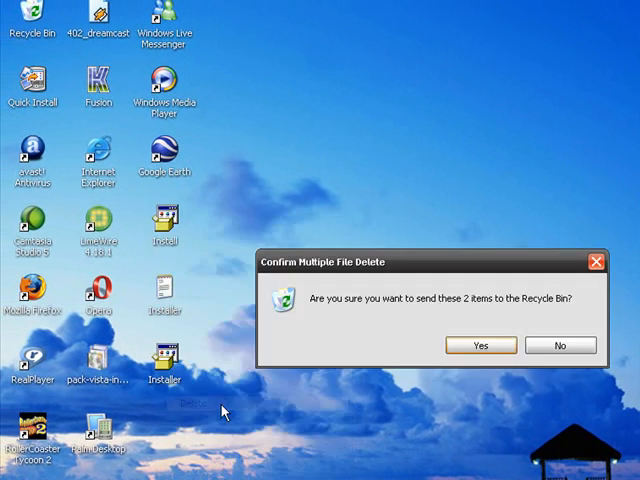
{"action": "left_click", "coordinate": [480, 344]}
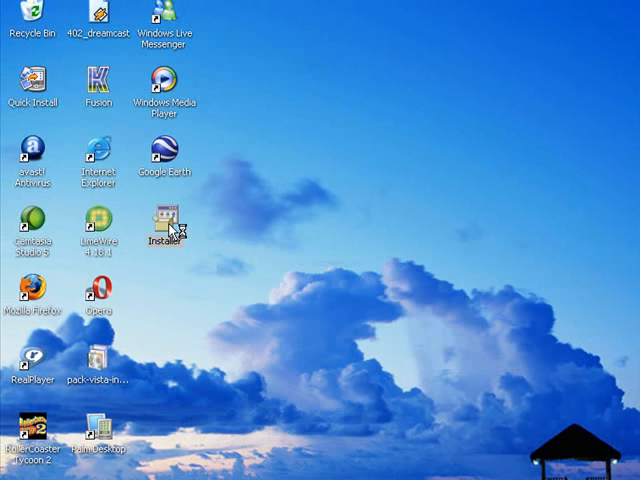
- Launch Install.EXE and agree to the greeting prompt and license
{"action": "double_click", "coordinate": [164, 220]}
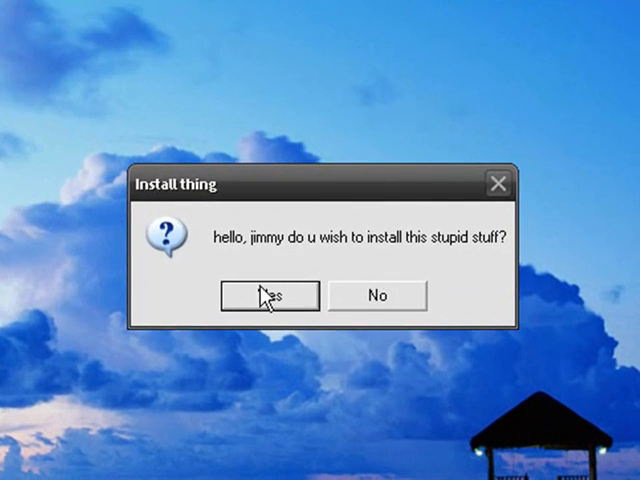
{"action": "left_click", "coordinate": [268, 296]}
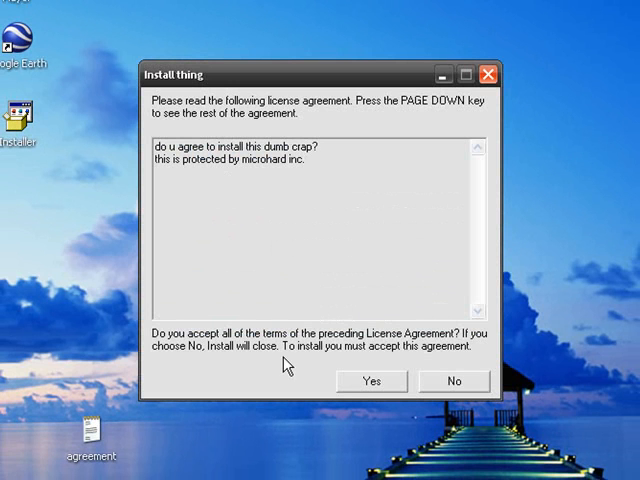
{"action": "mouse_move", "coordinate": [356, 380]}
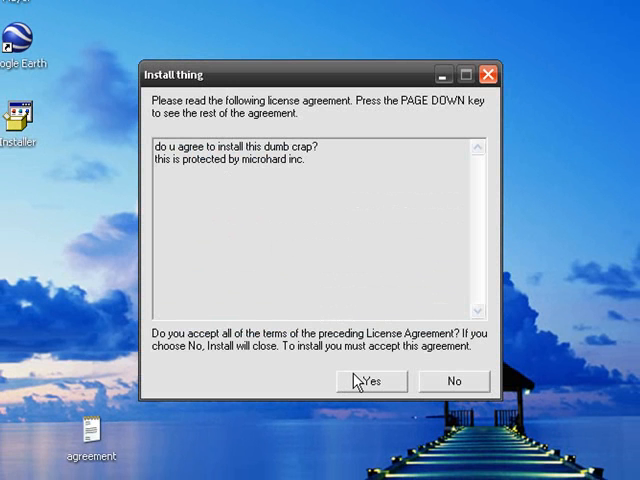
{"action": "left_click", "coordinate": [372, 380]}
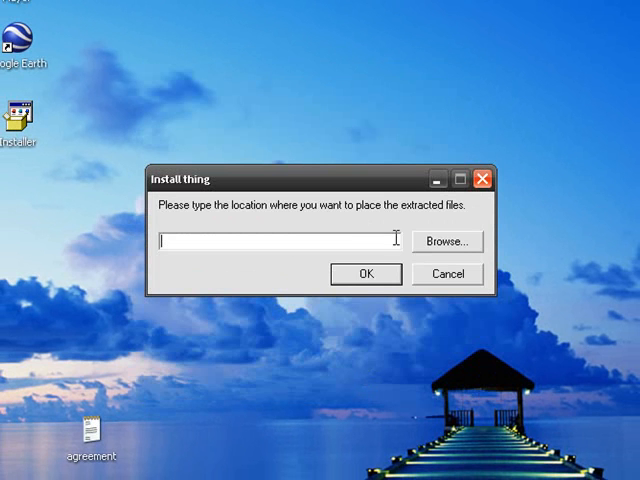
{"action": "mouse_move", "coordinate": [456, 250]}
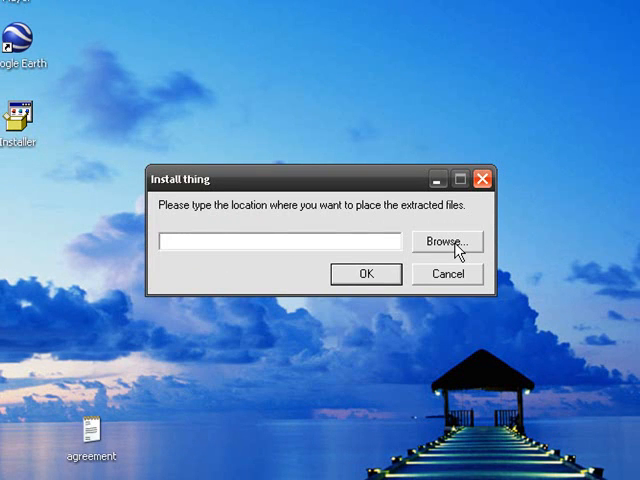
- Choose the Desktop as extraction folder and extract the files there
{"action": "left_click", "coordinate": [446, 242]}
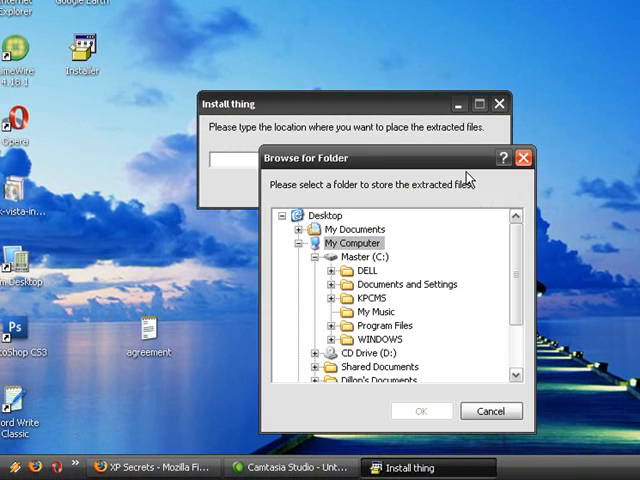
{"action": "left_click", "coordinate": [422, 412]}
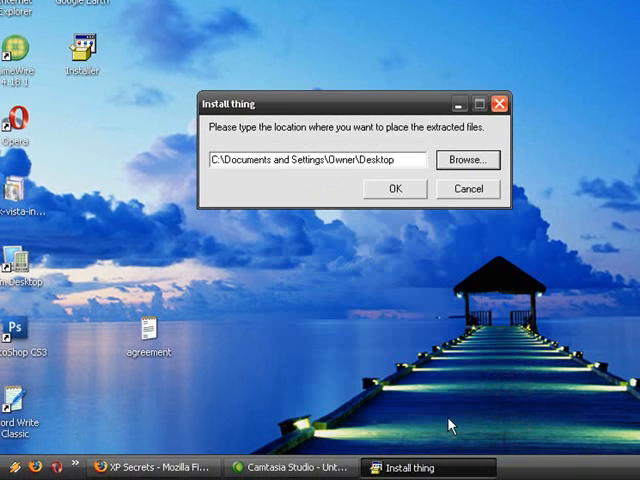
{"action": "left_click", "coordinate": [394, 188]}
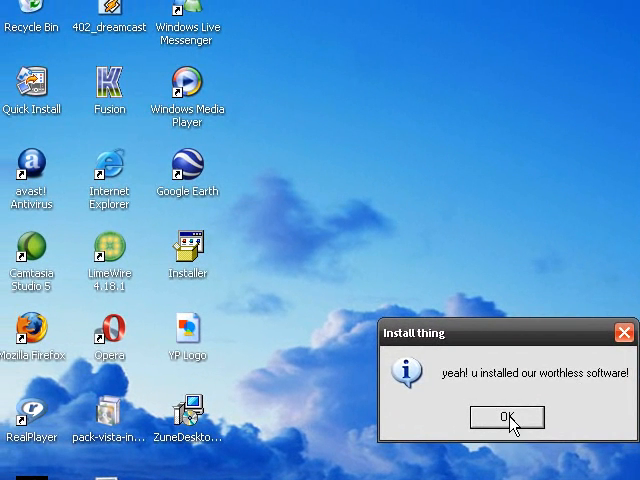
- Dismiss the finish message, launch ZuneDesktopTheme setup, then cancel and exit it
{"action": "left_click", "coordinate": [506, 416]}
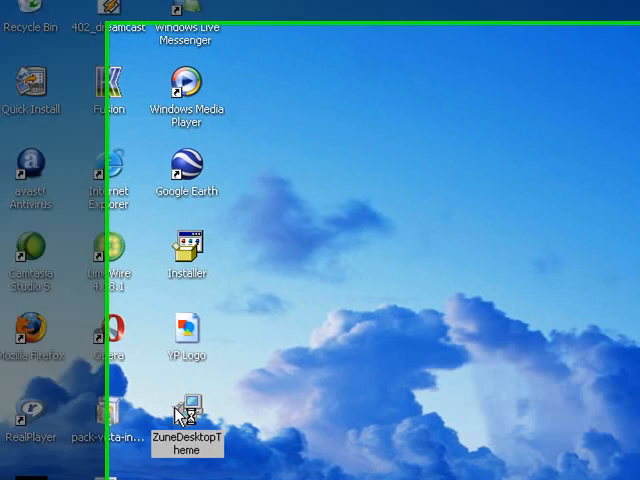
{"action": "double_click", "coordinate": [188, 416]}
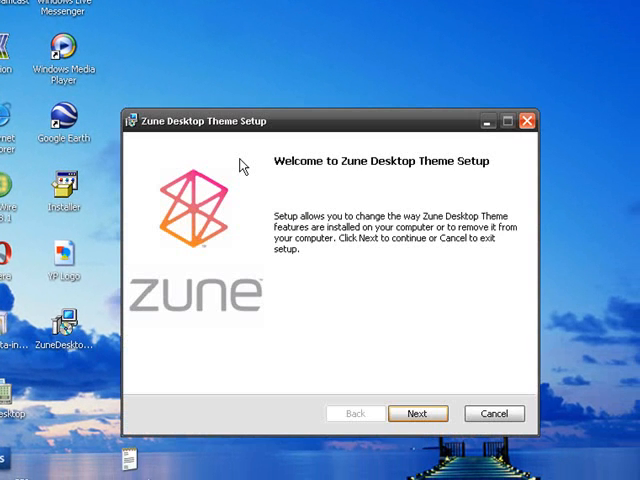
{"action": "left_click", "coordinate": [492, 412]}
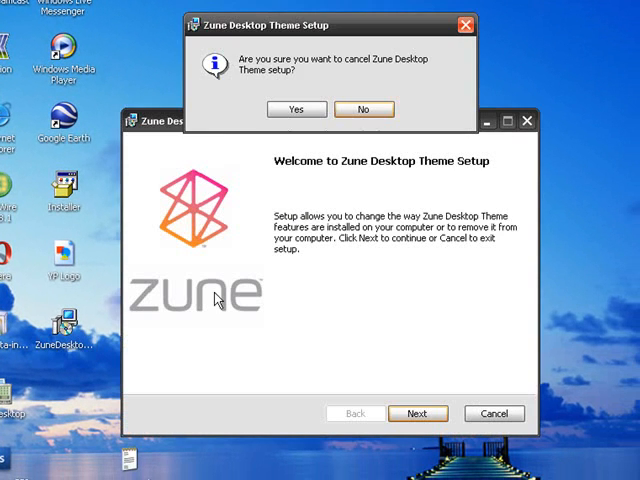
{"action": "left_click", "coordinate": [296, 108]}
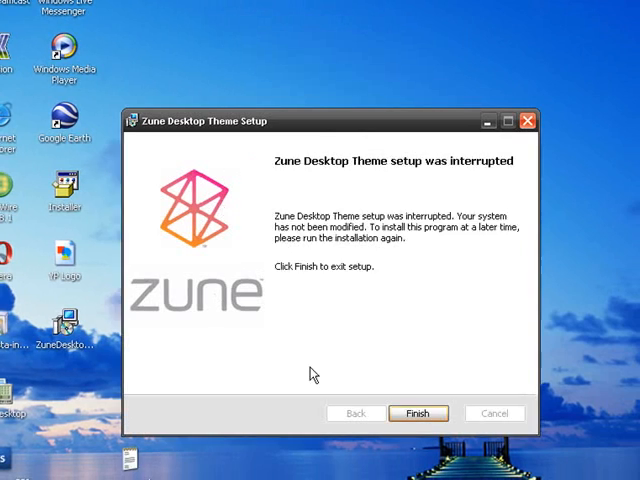
{"action": "left_click", "coordinate": [418, 412]}
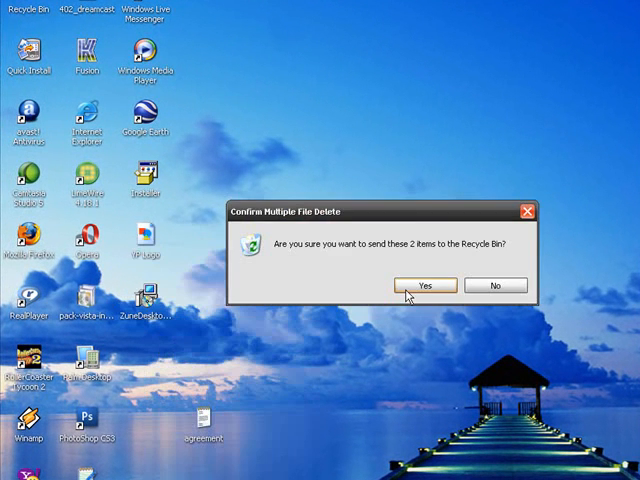
- Delete the extracted files and the agreement file from the desktop
{"action": "left_click", "coordinate": [424, 284]}
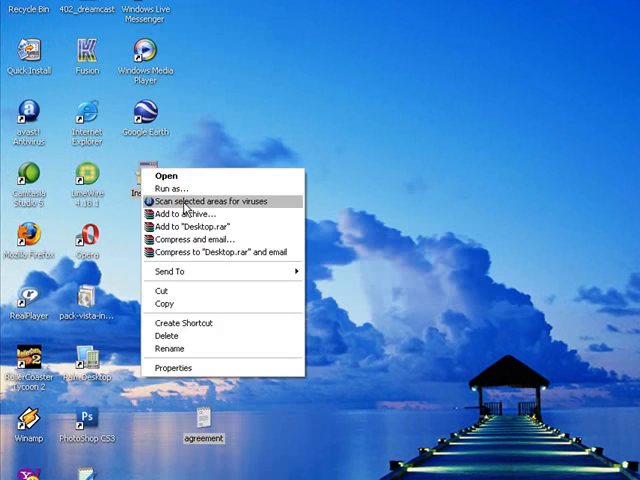
{"action": "left_click", "coordinate": [162, 336]}
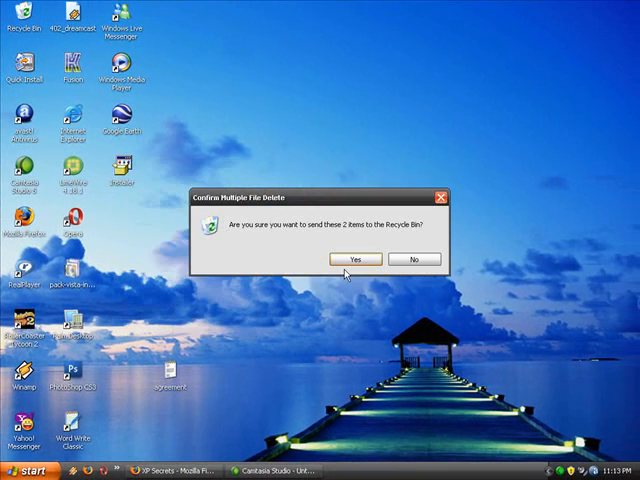
{"action": "left_click", "coordinate": [22, 470]}
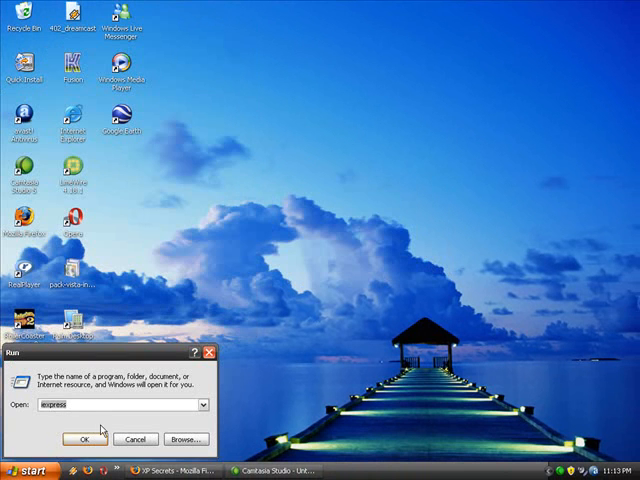
- Run iexpress again and quit the reopened wizard
{"action": "left_click", "coordinate": [428, 260]}
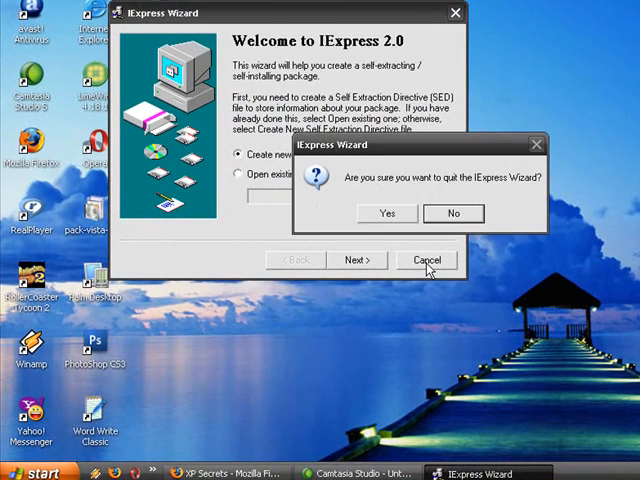
{"action": "left_click", "coordinate": [386, 212]}
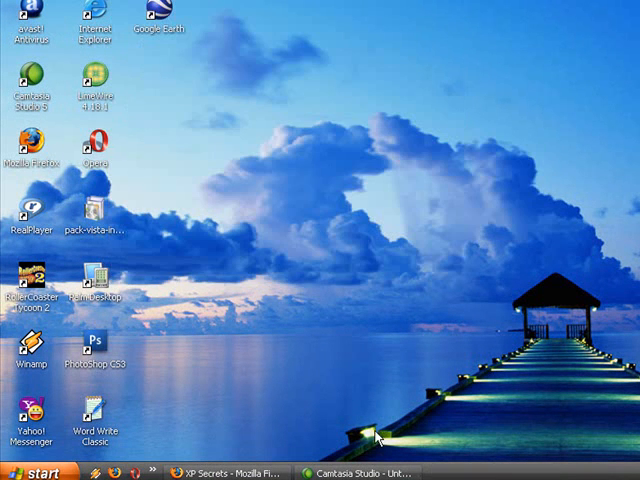